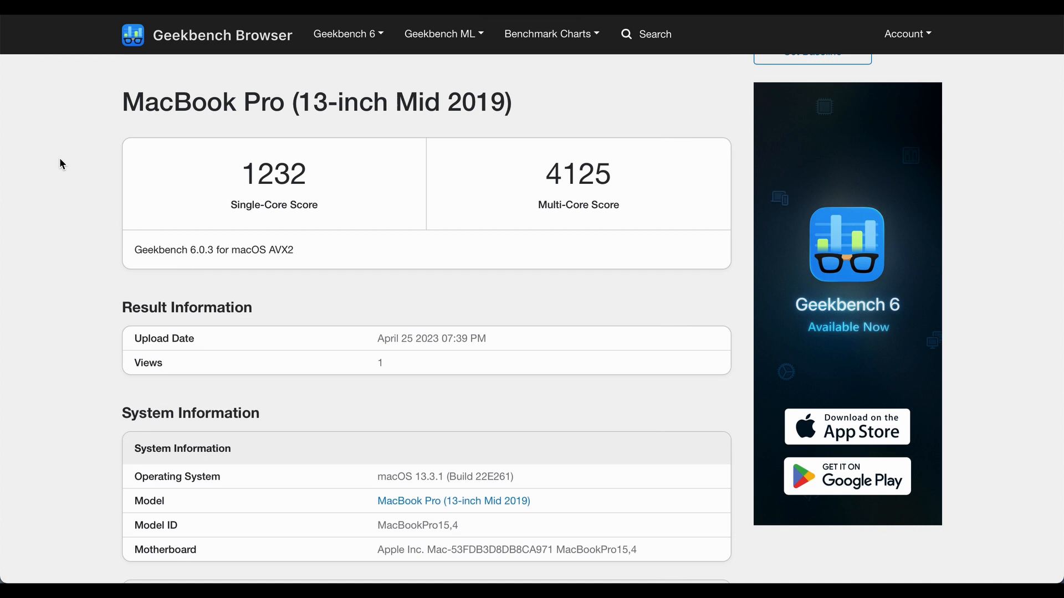
# Scroll through the MacBook Pro (13-inch Mid 2019) Geekbench 6 CPU result page.
pyautogui.scroll(-3)
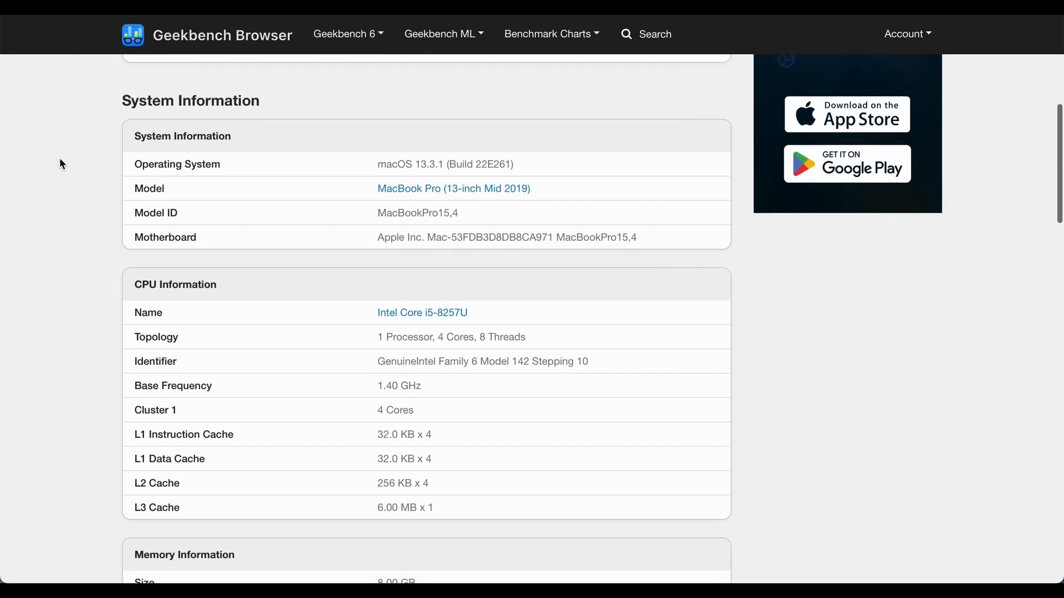
pyautogui.scroll(-3)
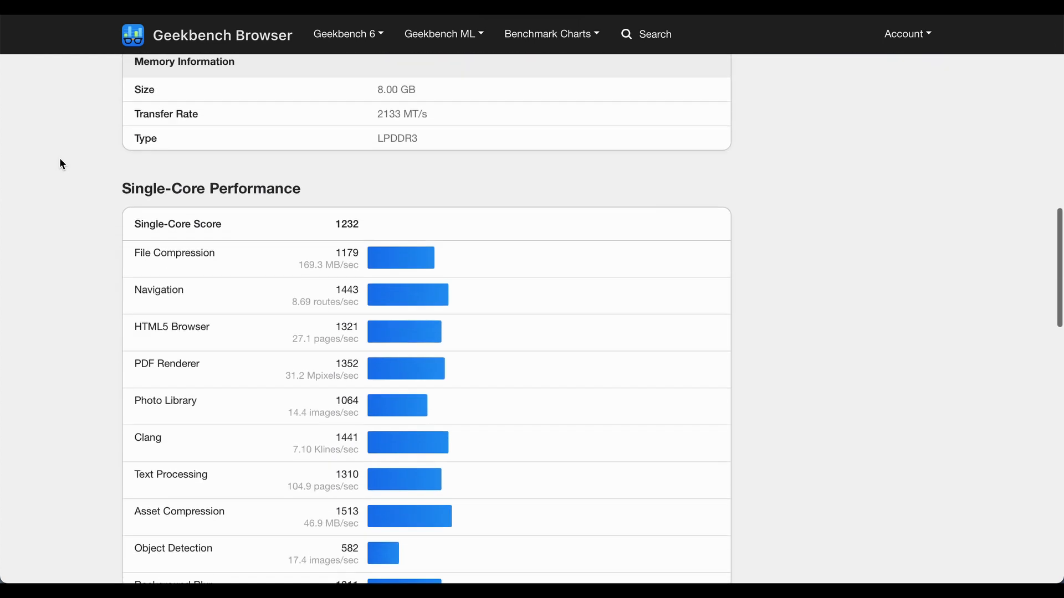
pyautogui.scroll(-3)
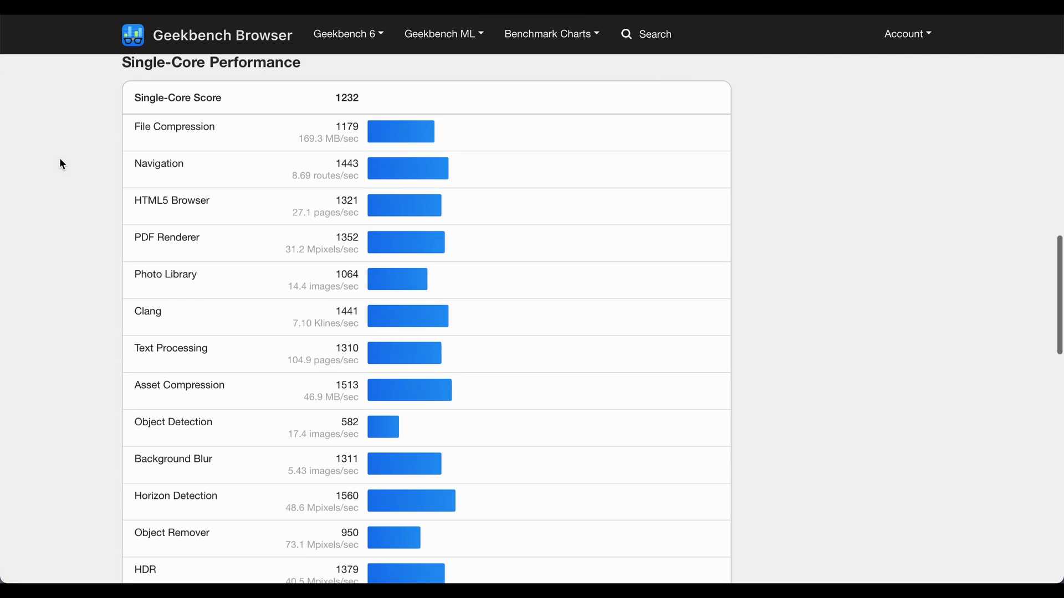
pyautogui.scroll(-3)
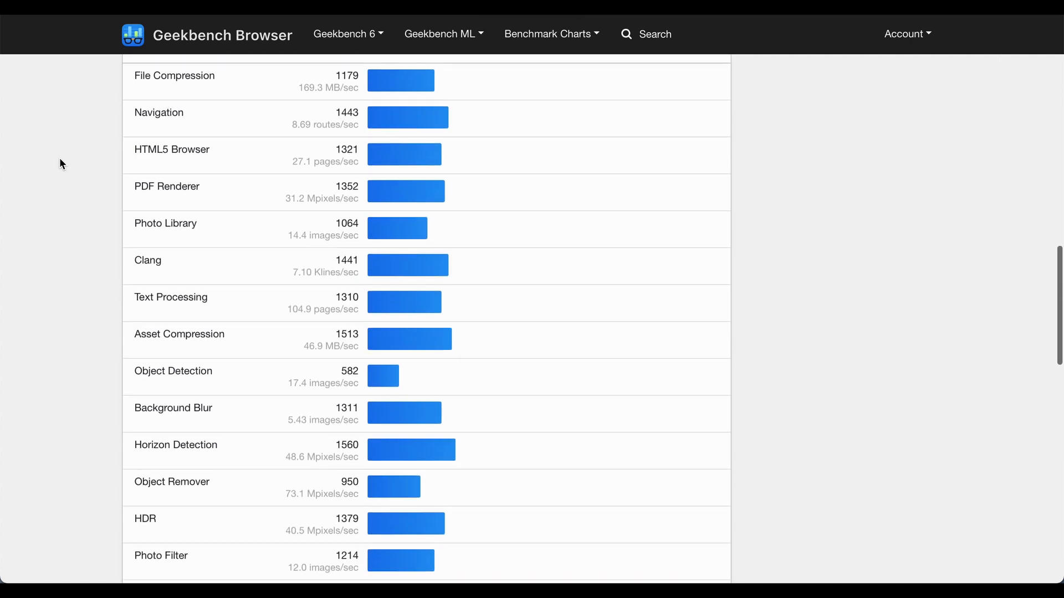
pyautogui.scroll(-3)
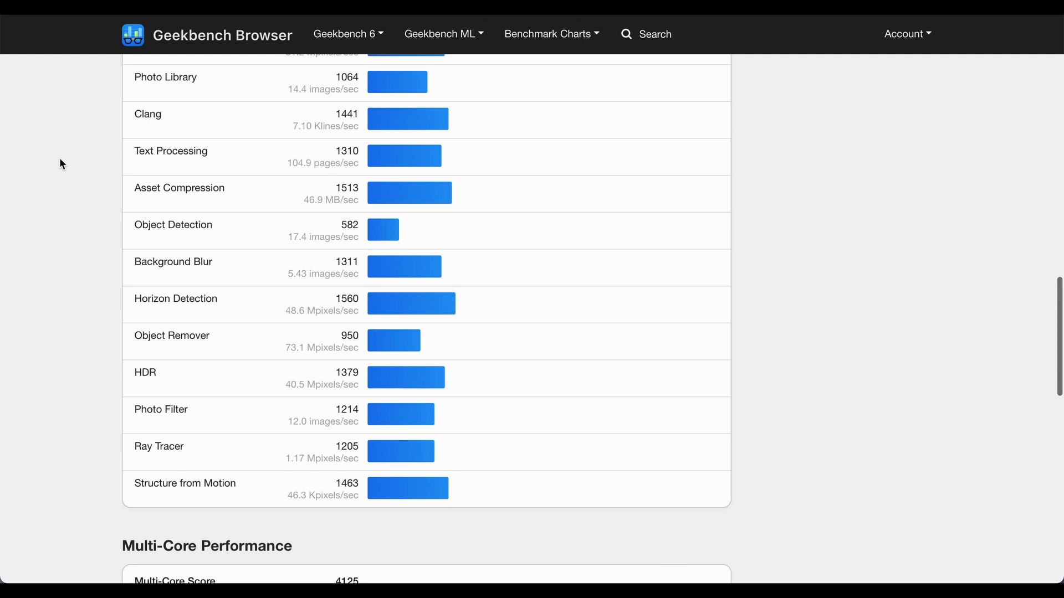
pyautogui.scroll(-3)
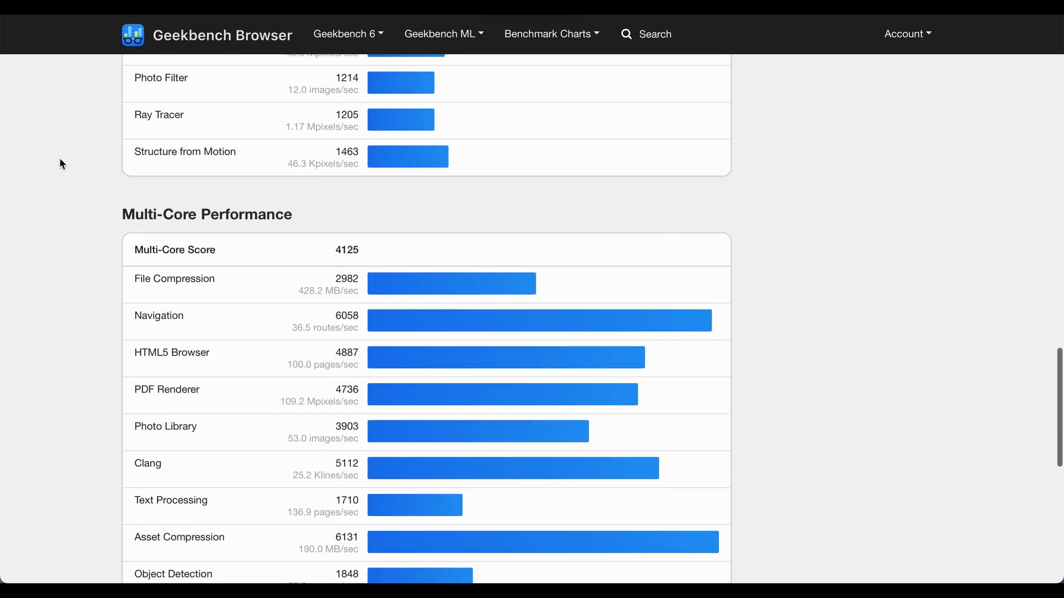
pyautogui.scroll(-3)
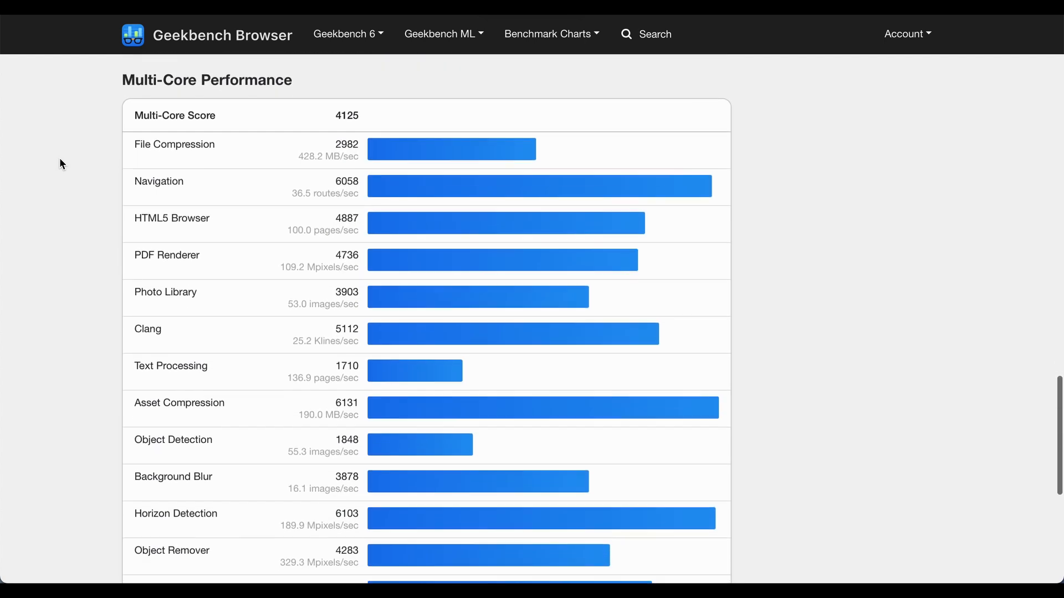
pyautogui.scroll(-3)
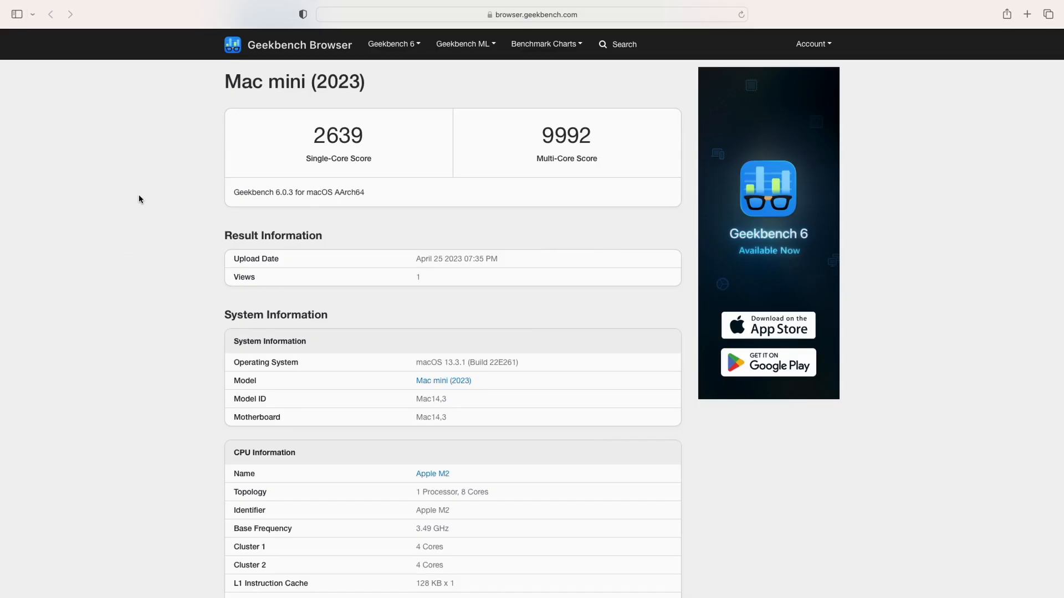
# Scroll the Mac mini (2023) result page down to Multi-Core Performance.
pyautogui.scroll(-3)
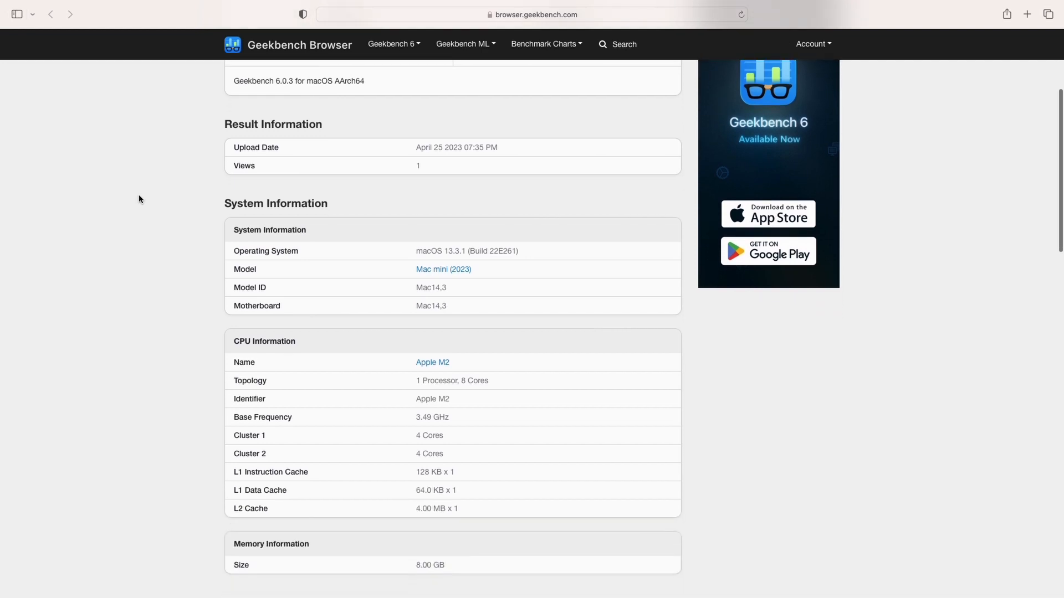
pyautogui.scroll(-3)
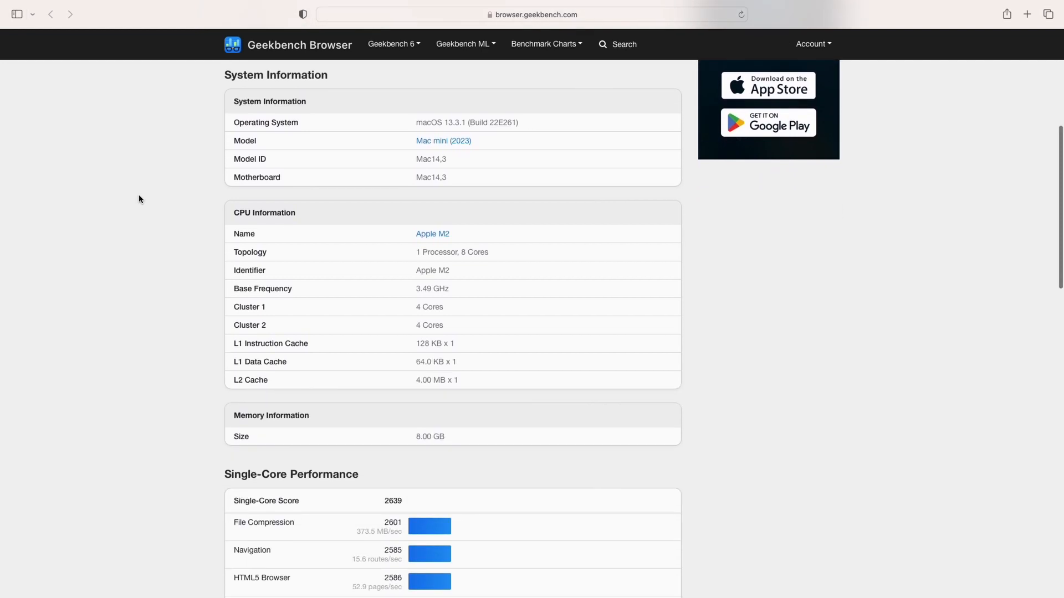
pyautogui.scroll(-3)
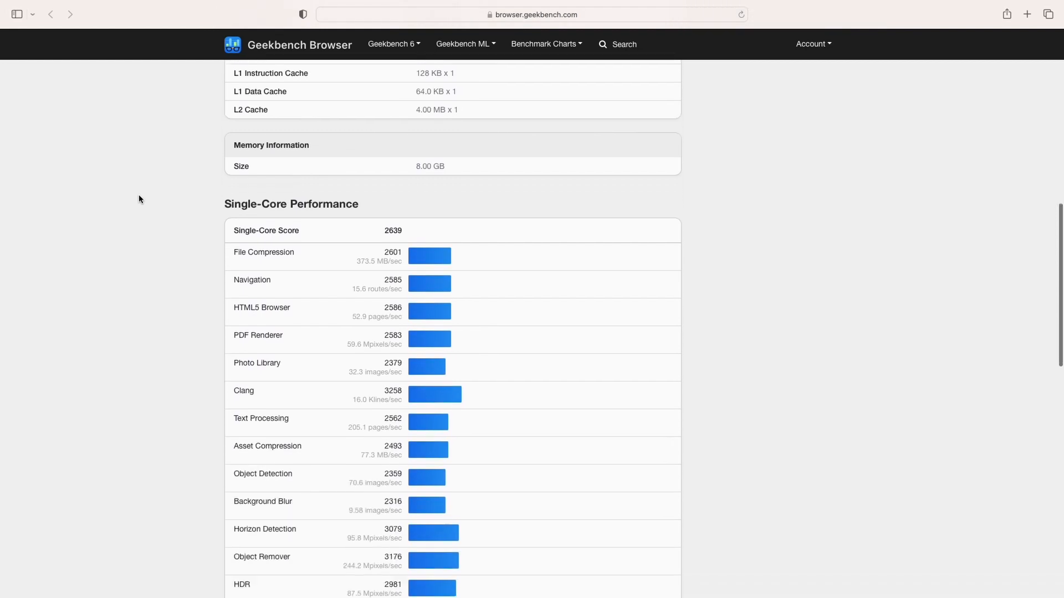
pyautogui.scroll(-3)
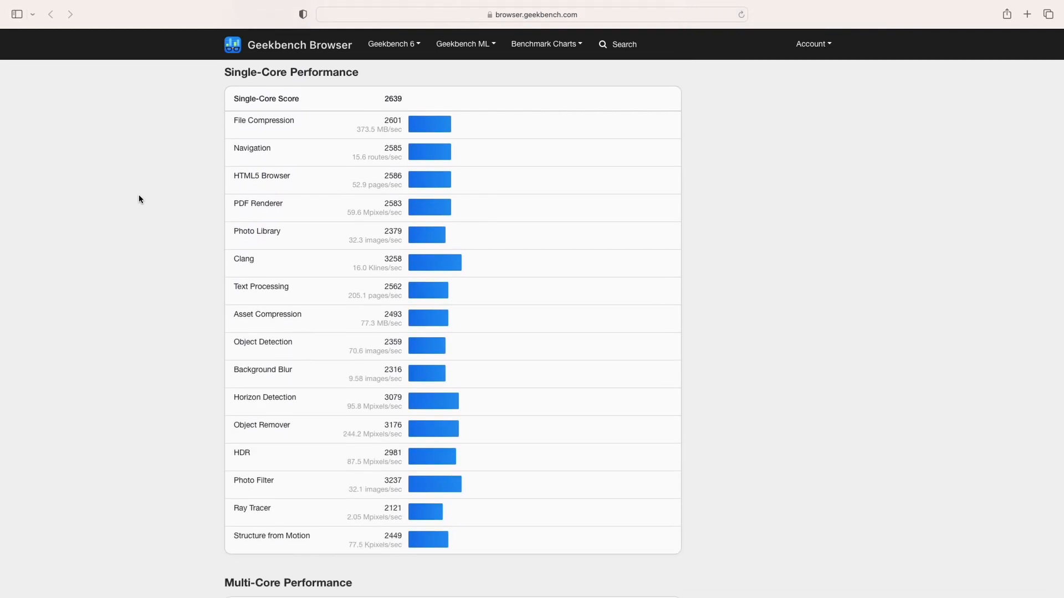
pyautogui.scroll(-3)
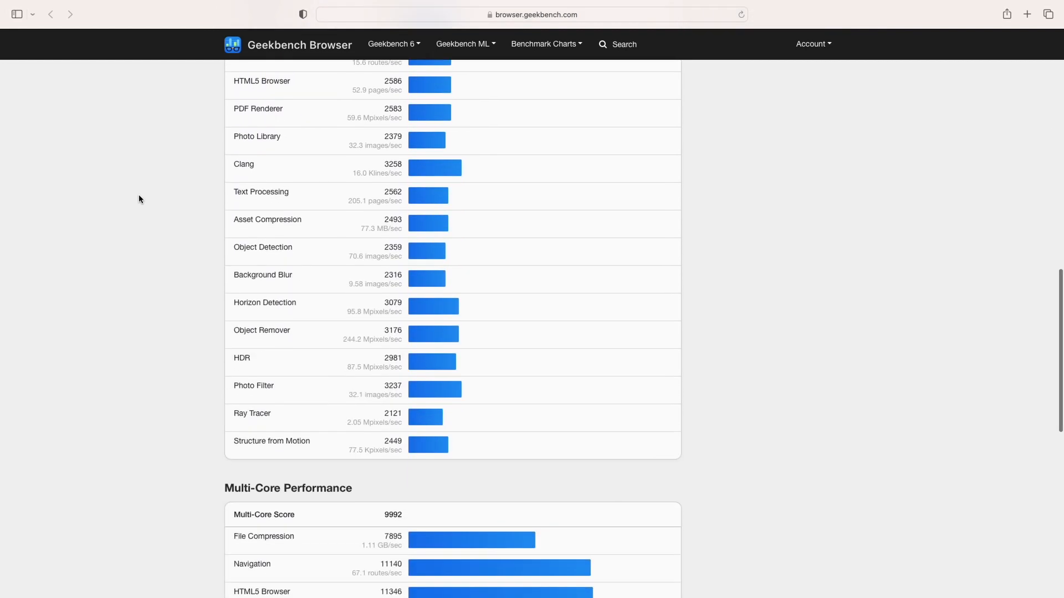
pyautogui.scroll(-3)
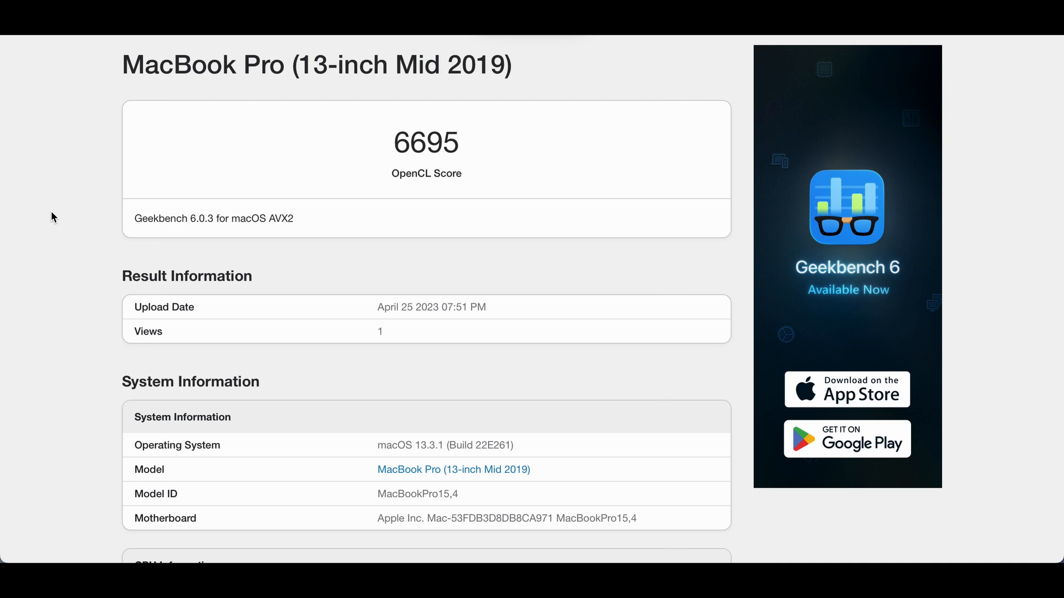
# Scroll through the MacBook Pro OpenCL result page showing the 6695 score.
pyautogui.scroll(-3)
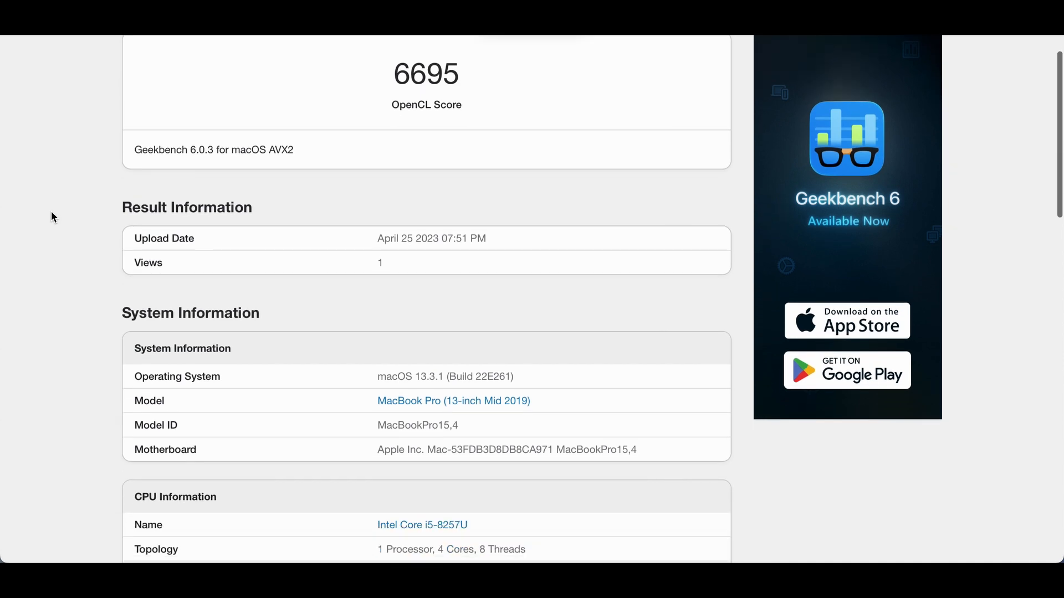
pyautogui.scroll(-3)
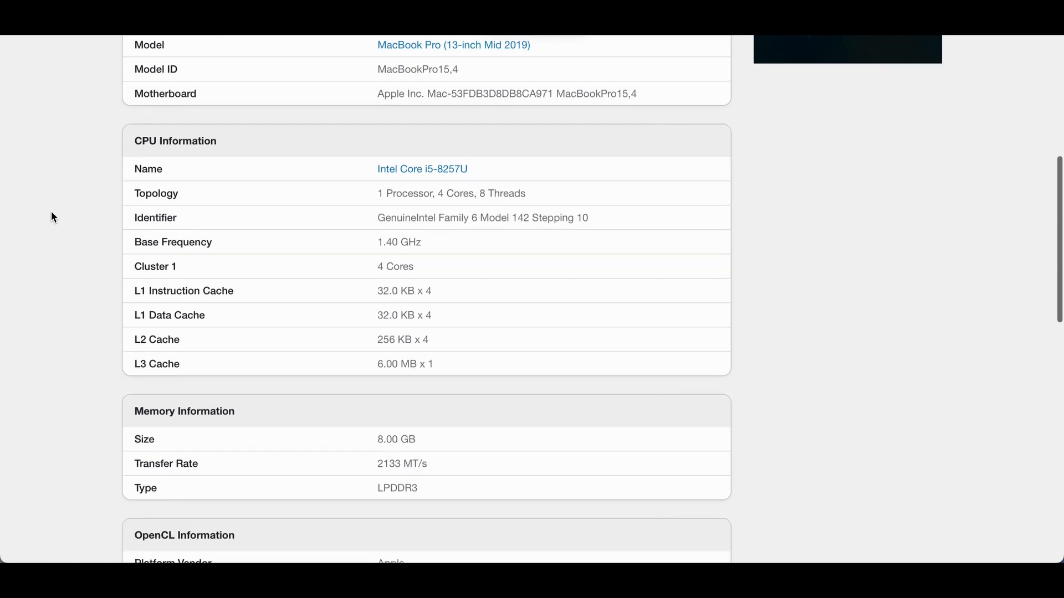
pyautogui.scroll(-3)
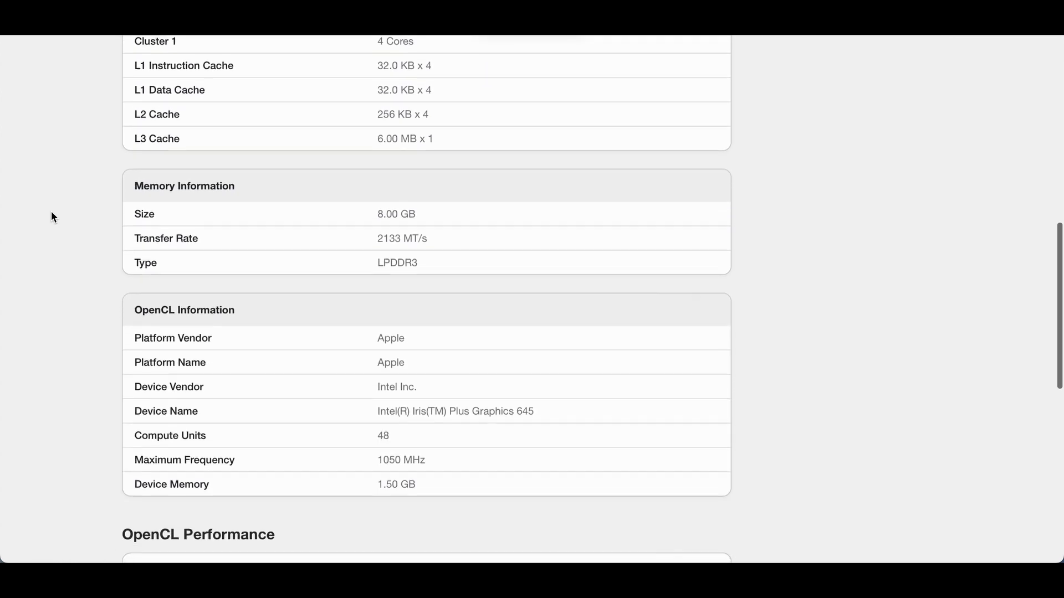
pyautogui.scroll(-3)
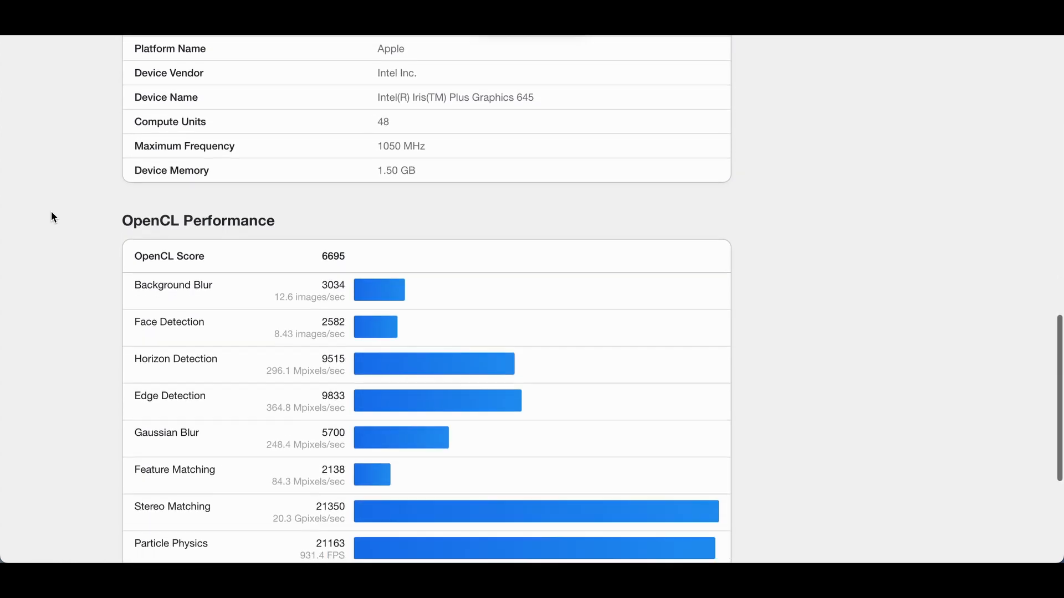
pyautogui.scroll(-3)
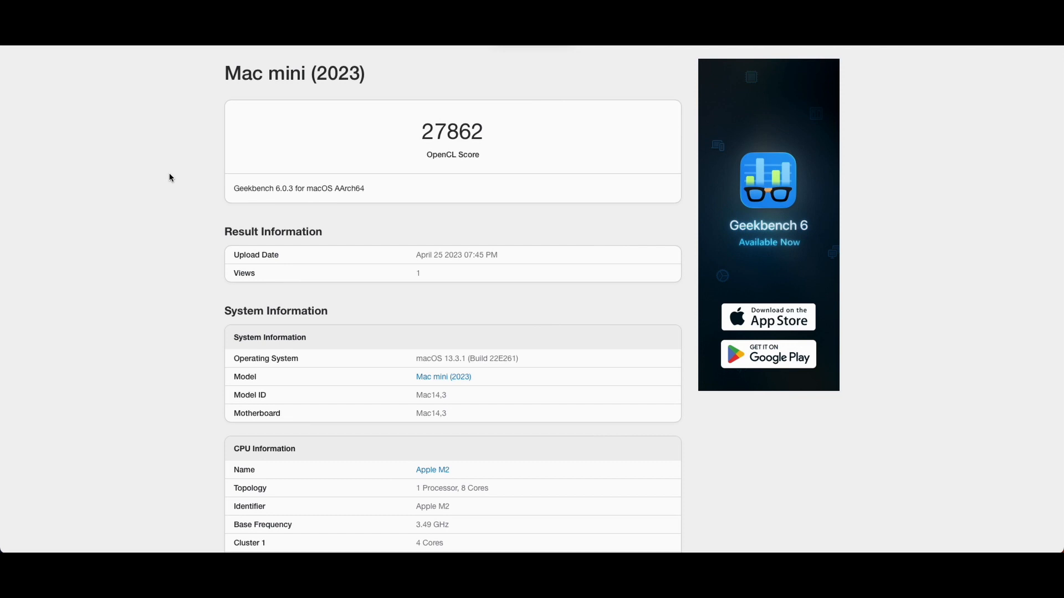
# Scroll down and back up the Mac mini (2023) OpenCL result page, scored 27862.
pyautogui.scroll(-3)
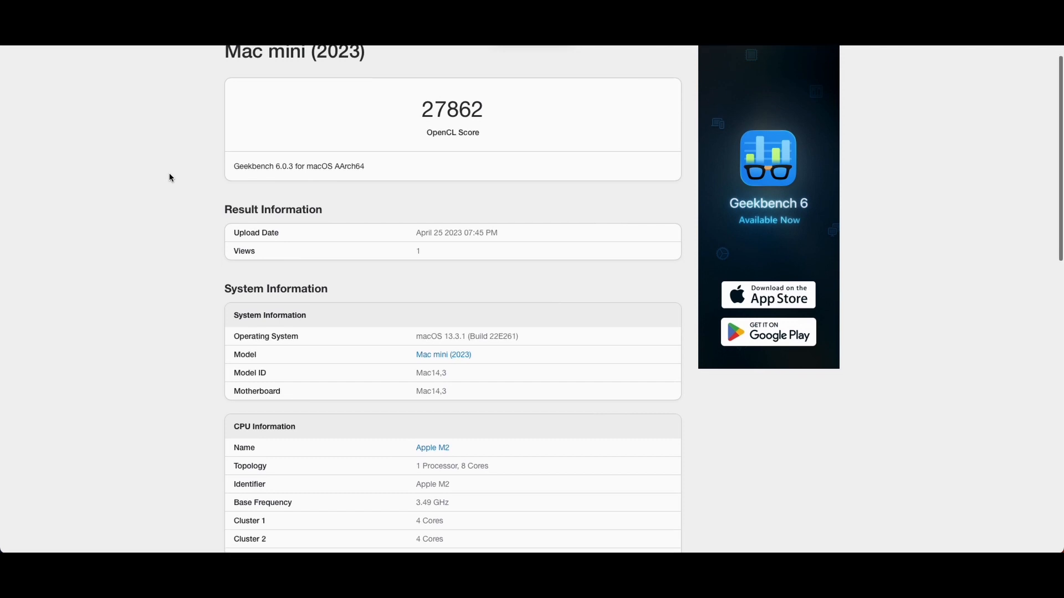
pyautogui.scroll(-3)
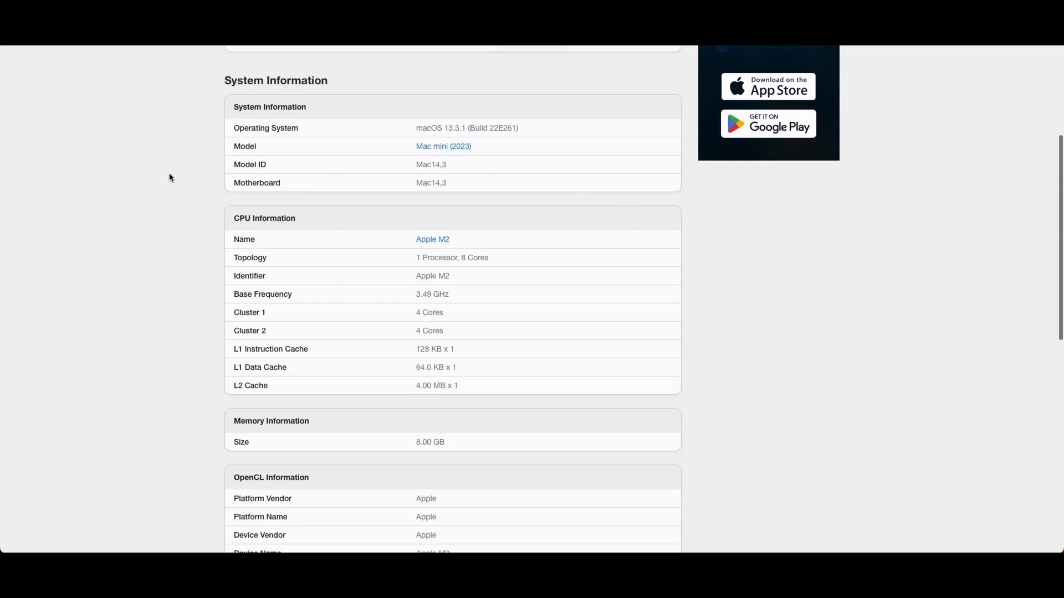
pyautogui.scroll(-3)
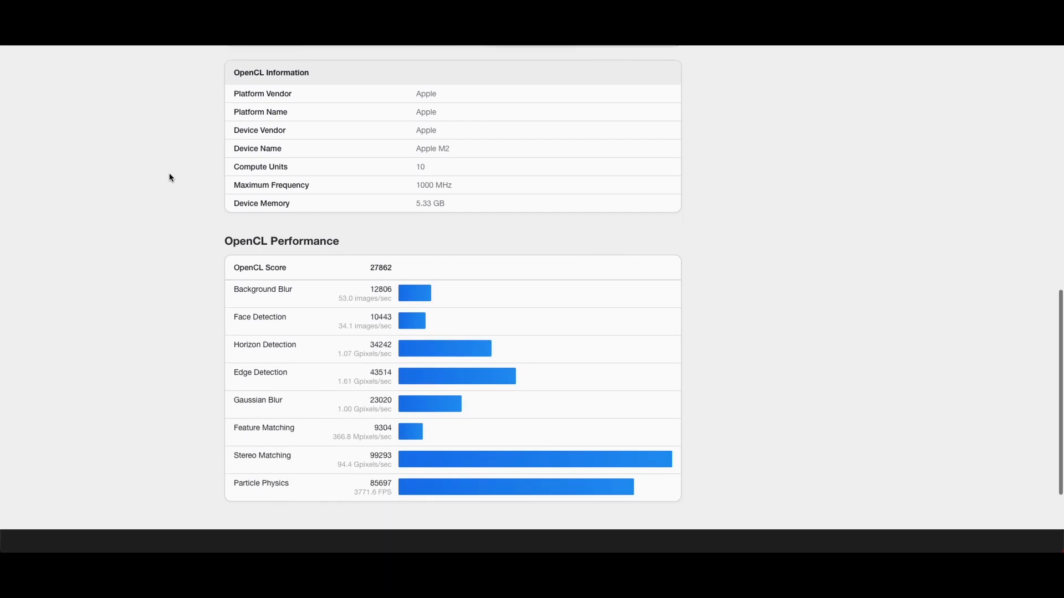
pyautogui.scroll(3)
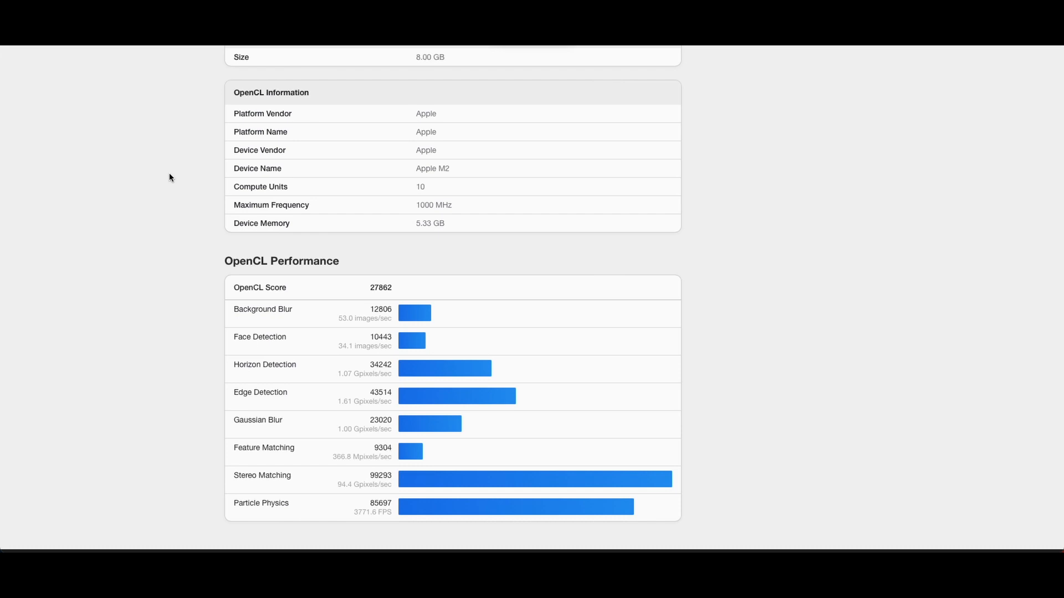
pyautogui.scroll(3)
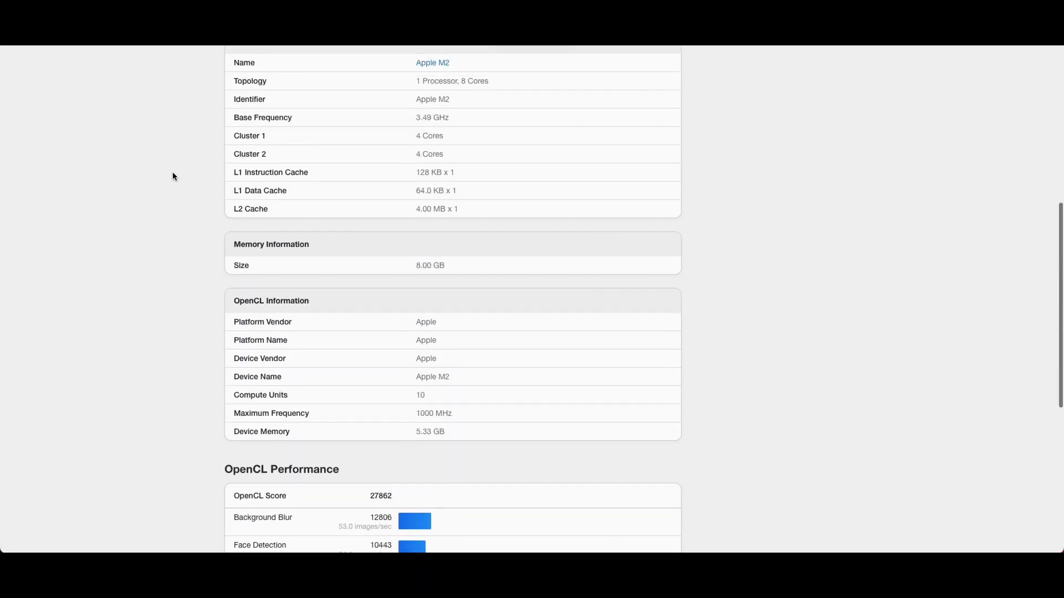
pyautogui.scroll(3)
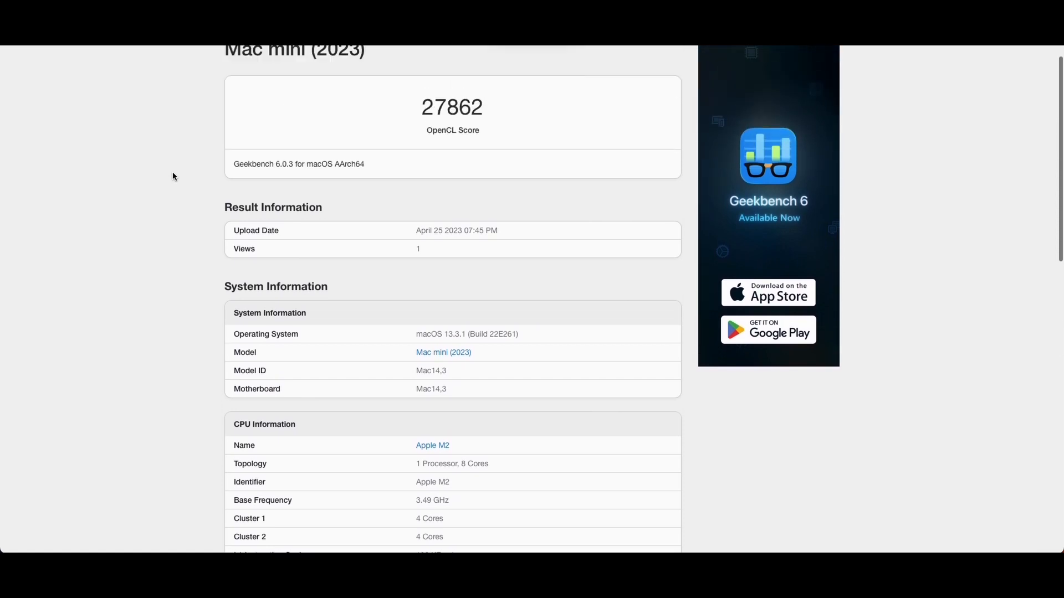
pyautogui.scroll(3)
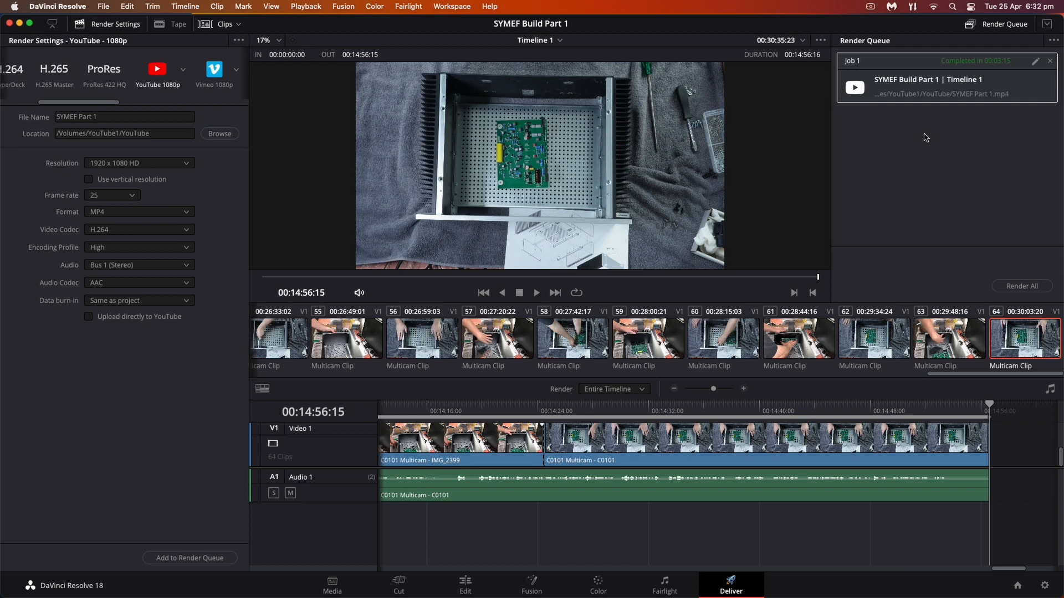
# Start the SYMEF Build Part 1 YouTube 1080p render job and watch its progress.
pyautogui.click(1020, 286)
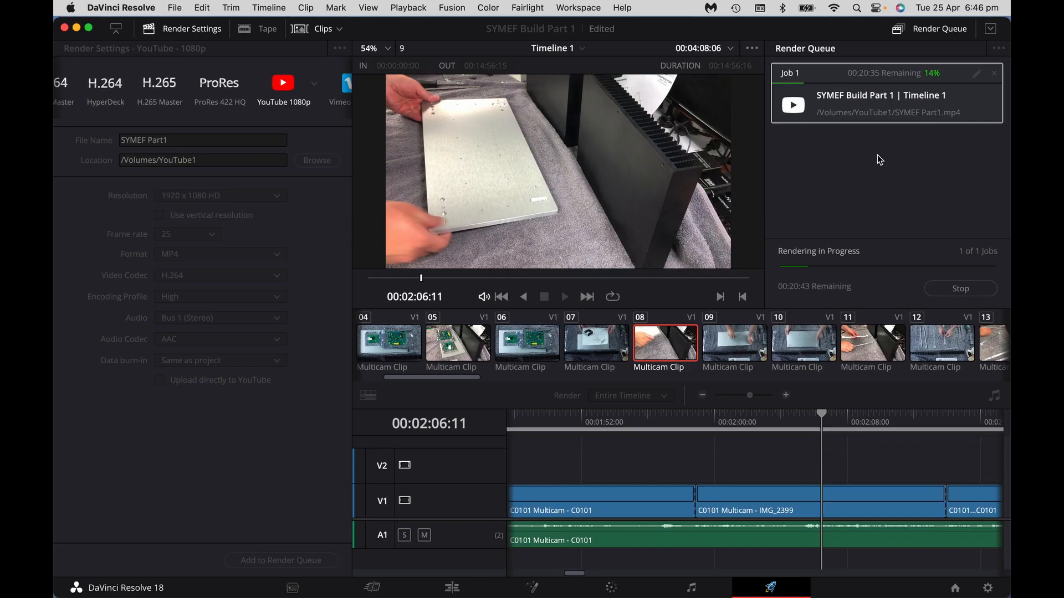